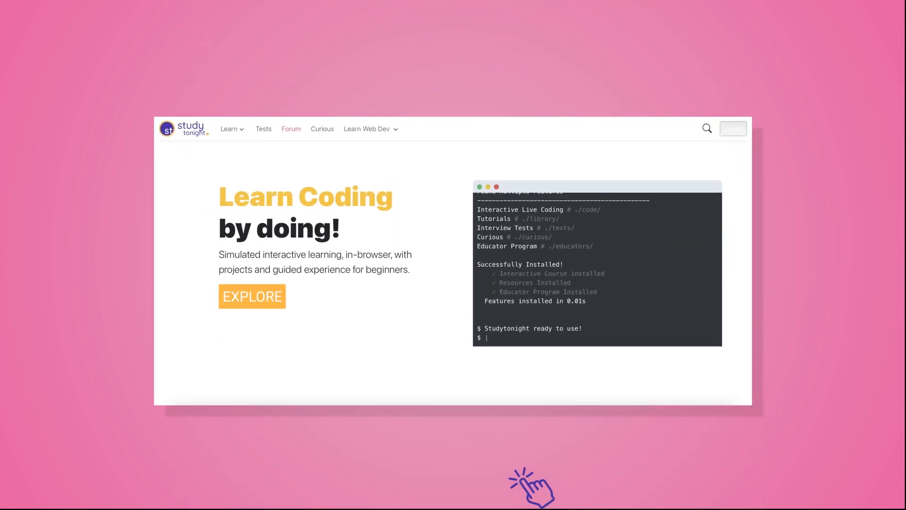
click(252, 296)
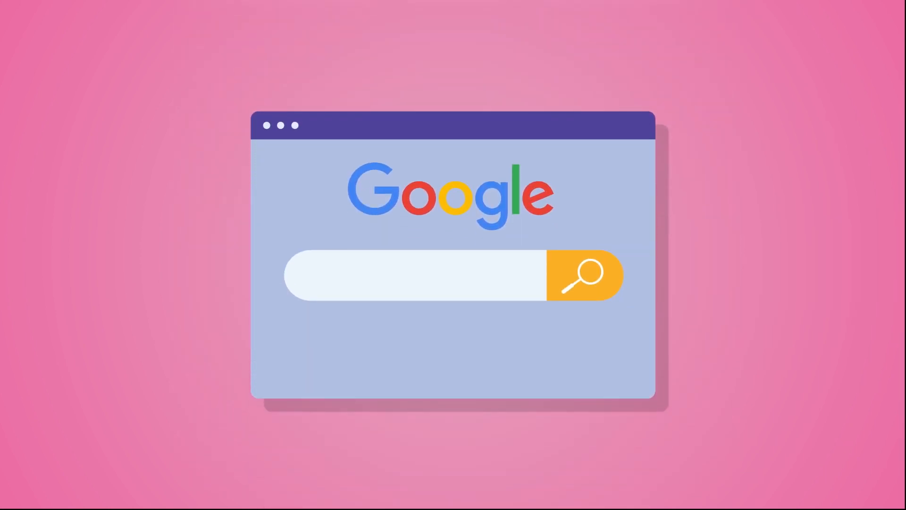
text(v)
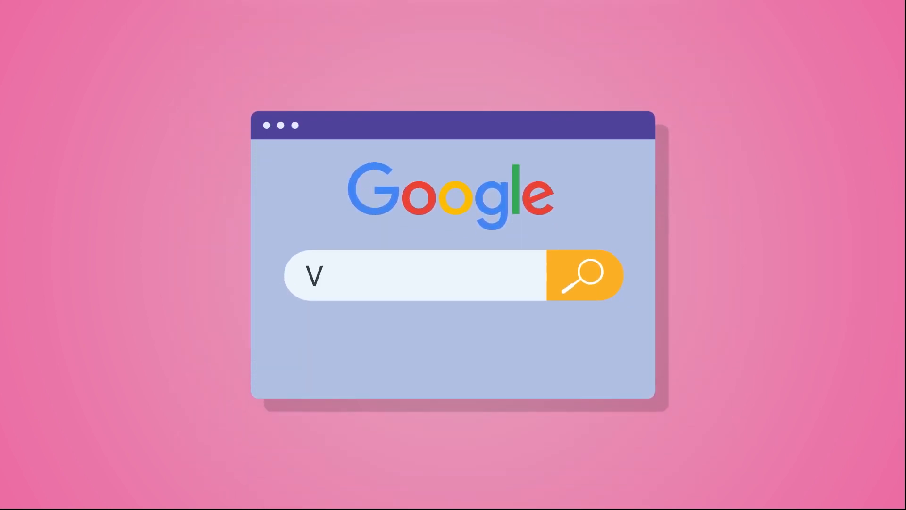
text(Video)
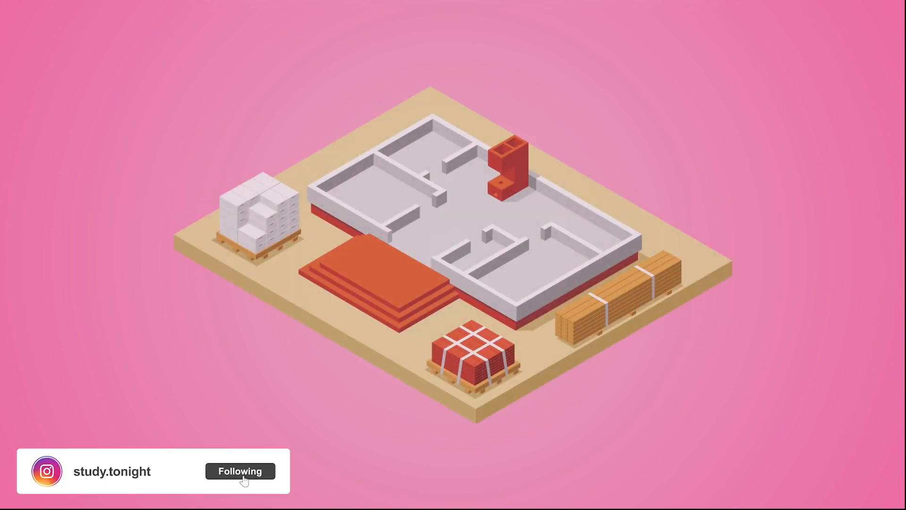
click(240, 471)
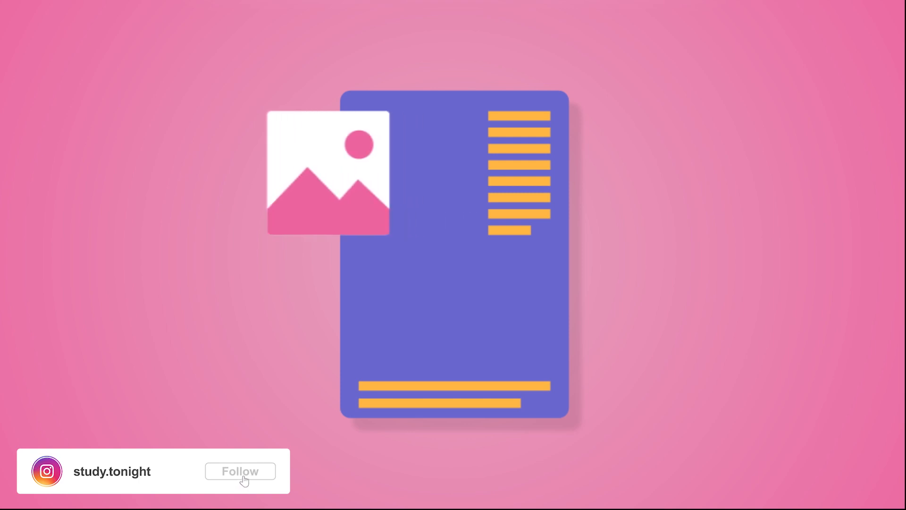
click(240, 471)
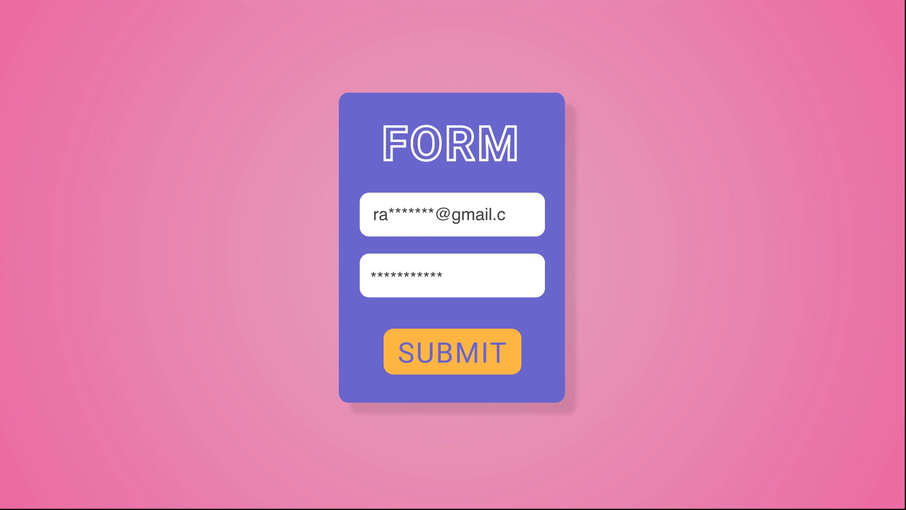
click(452, 351)
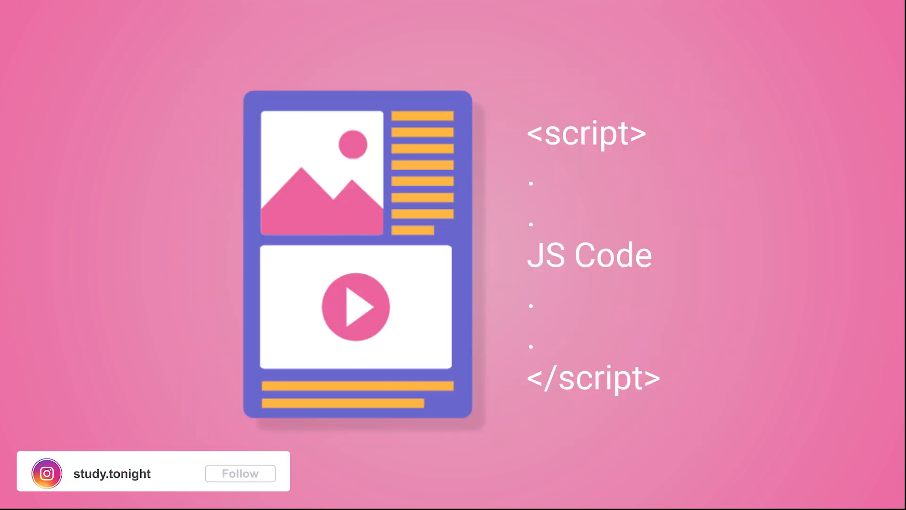
click(239, 472)
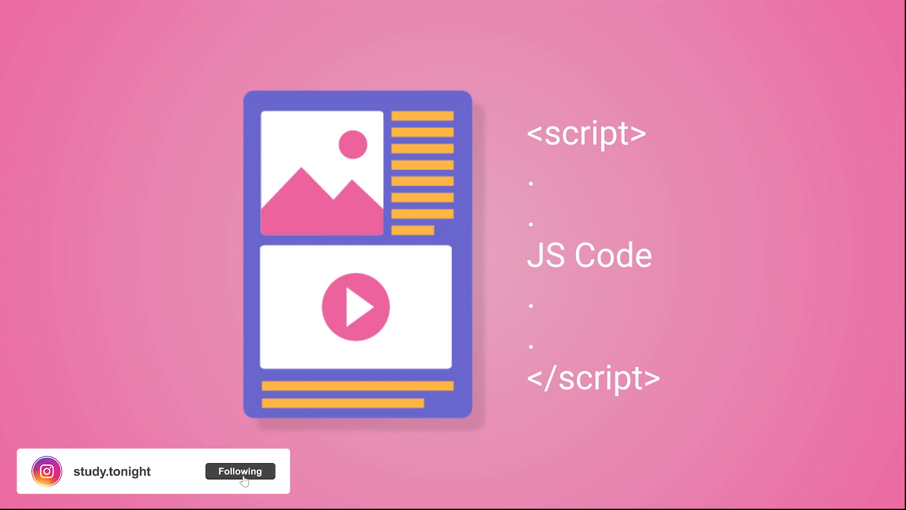